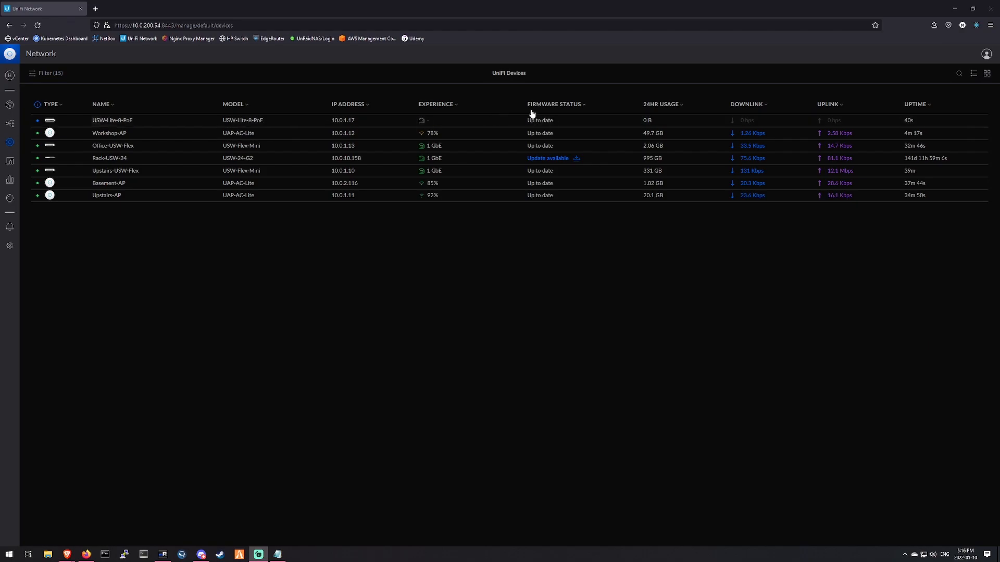
mouse_move(510, 122)
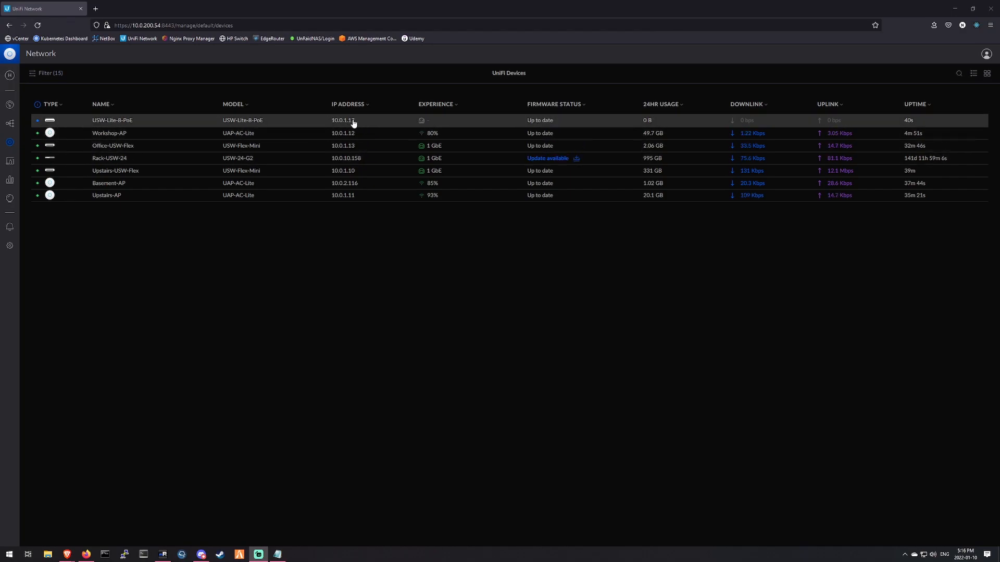
mouse_move(360, 120)
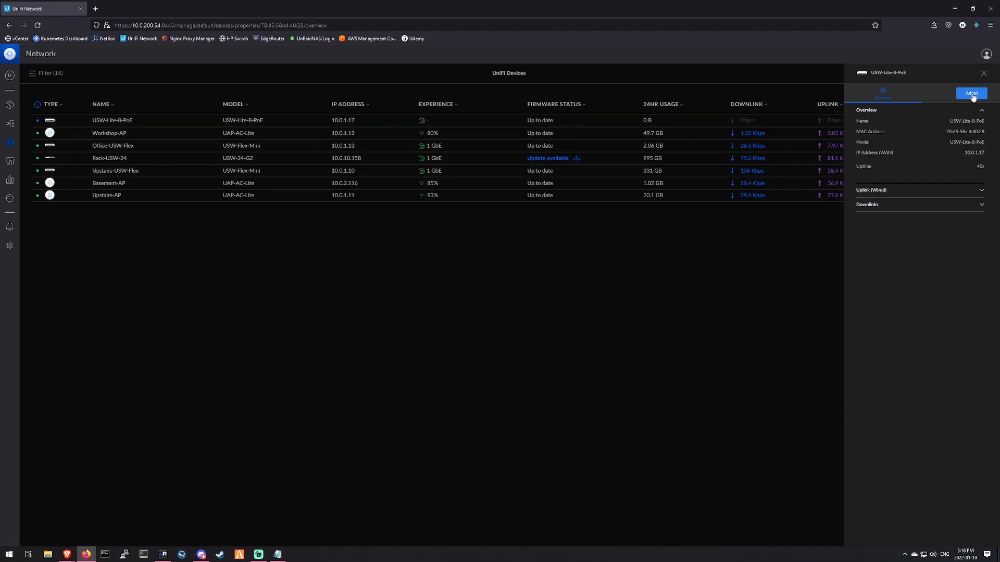
Step: Adopt the new USW-Lite-8-PoE switch into the UniFi network
left_click(969, 93)
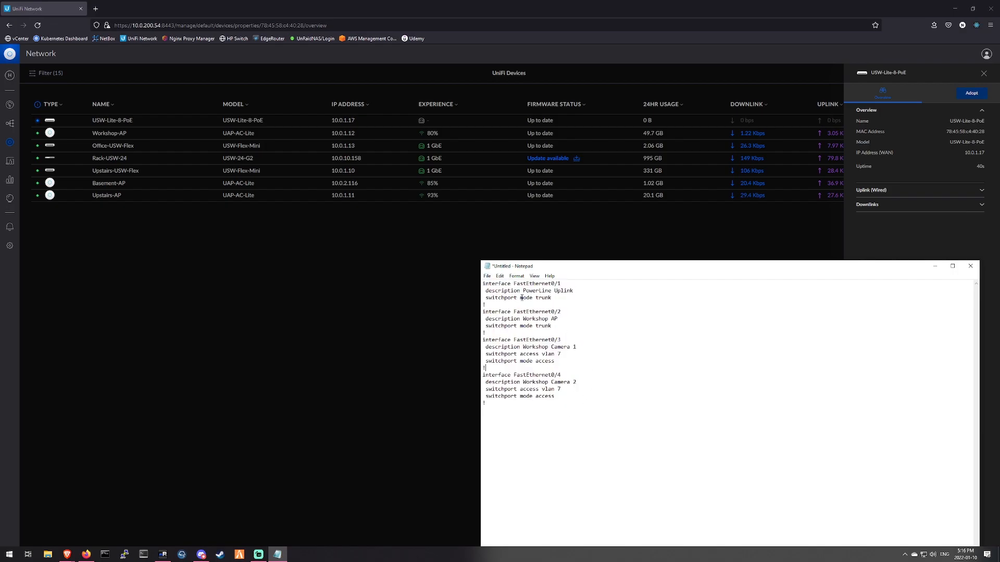
Step: Review the old switch's PowerLine Uplink trunk interface block in the Notepad notes
left_click_drag(482, 283, 552, 298)
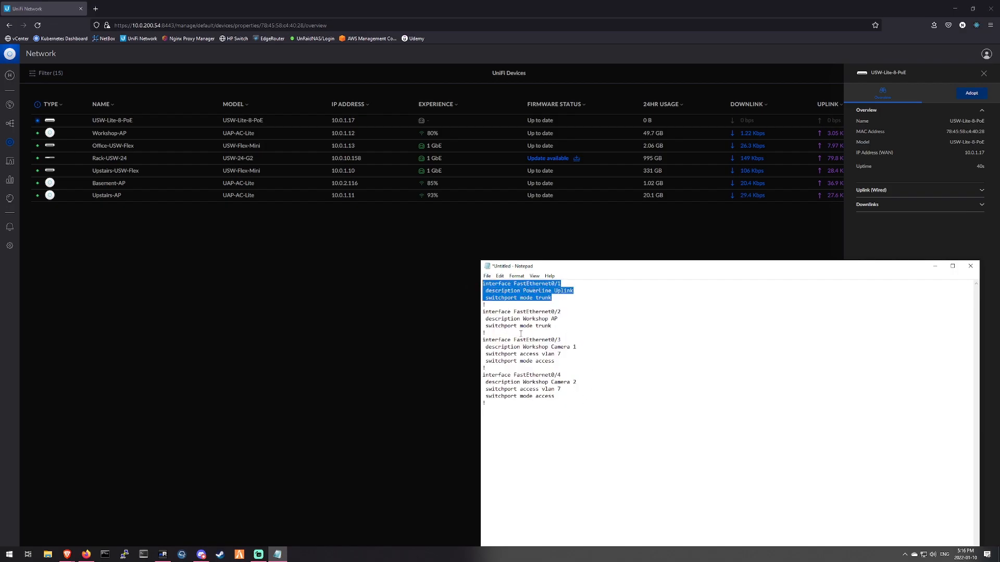
left_click(564, 283)
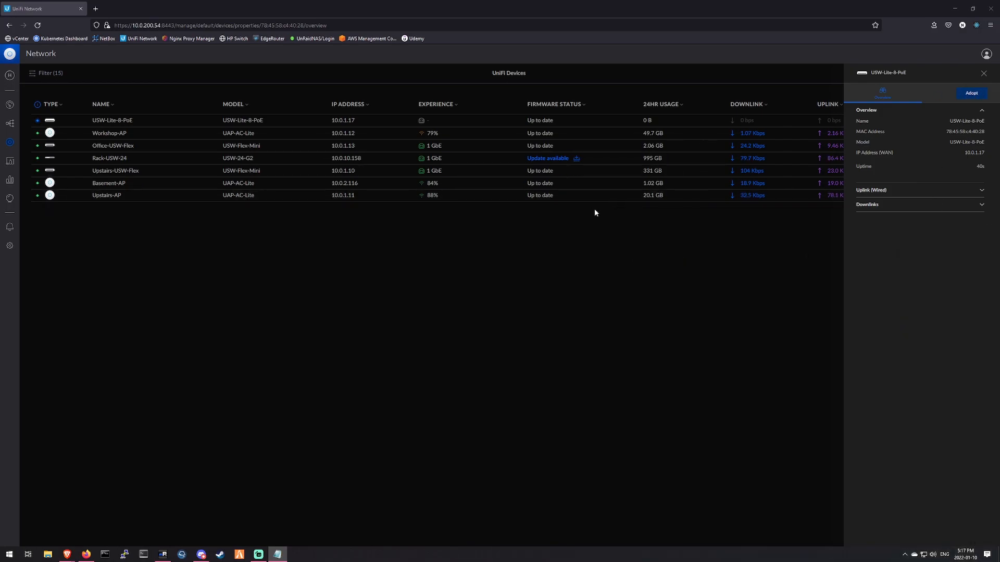
Step: Rename the adopted switch to Workshop-USW-8-POE in its Device settings and apply
left_click(983, 73)
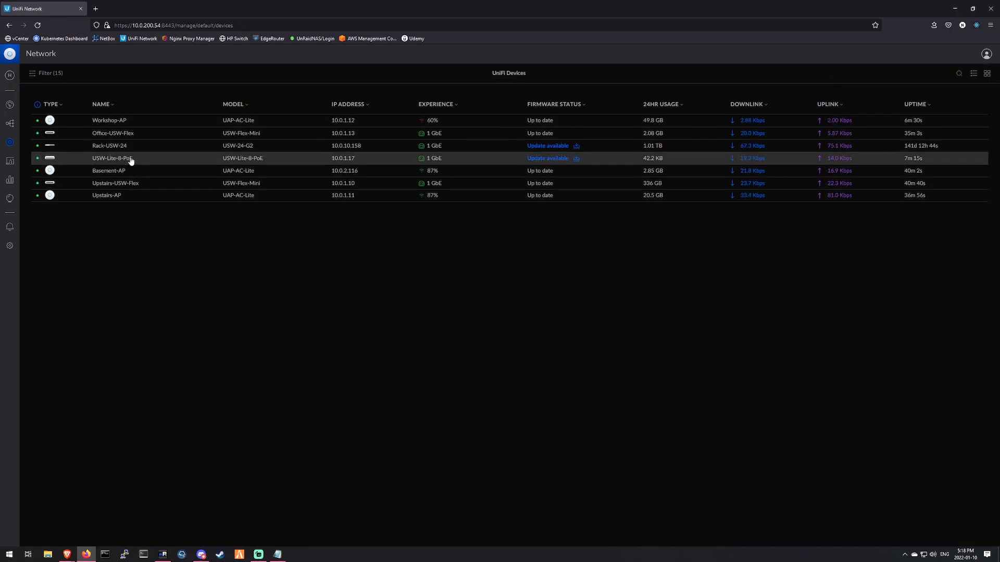
left_click(112, 159)
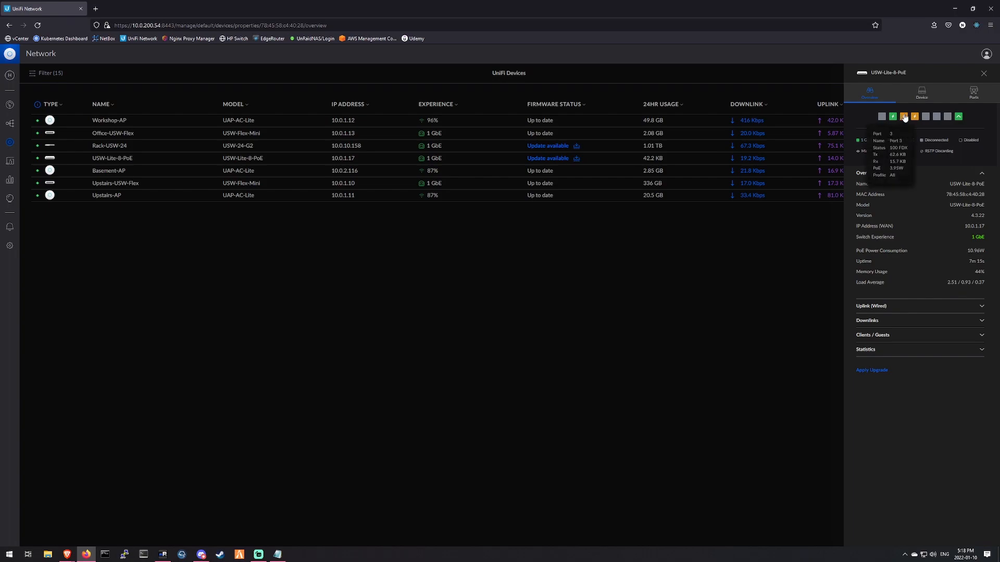
left_click(920, 93)
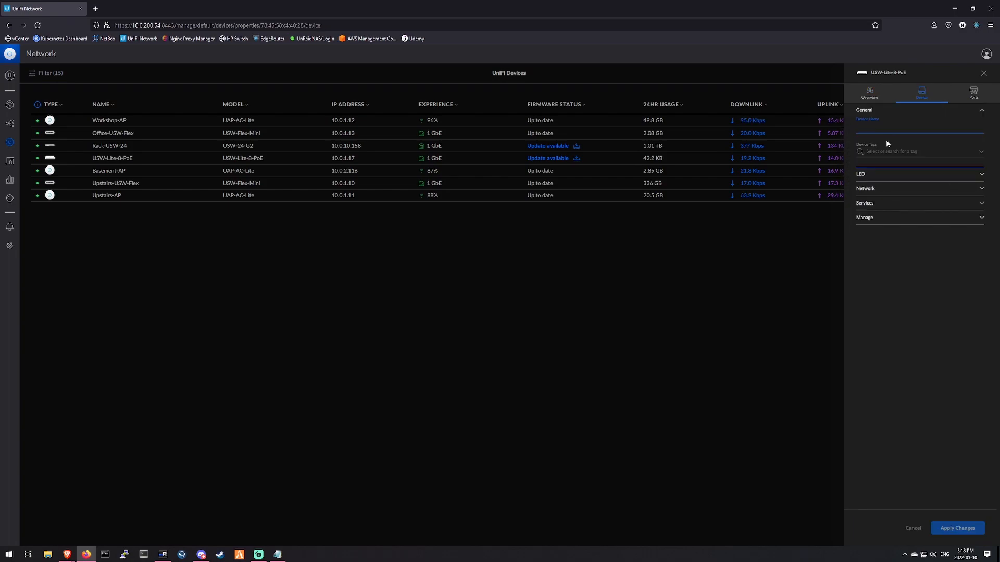
type("Workshop-USW-8-")
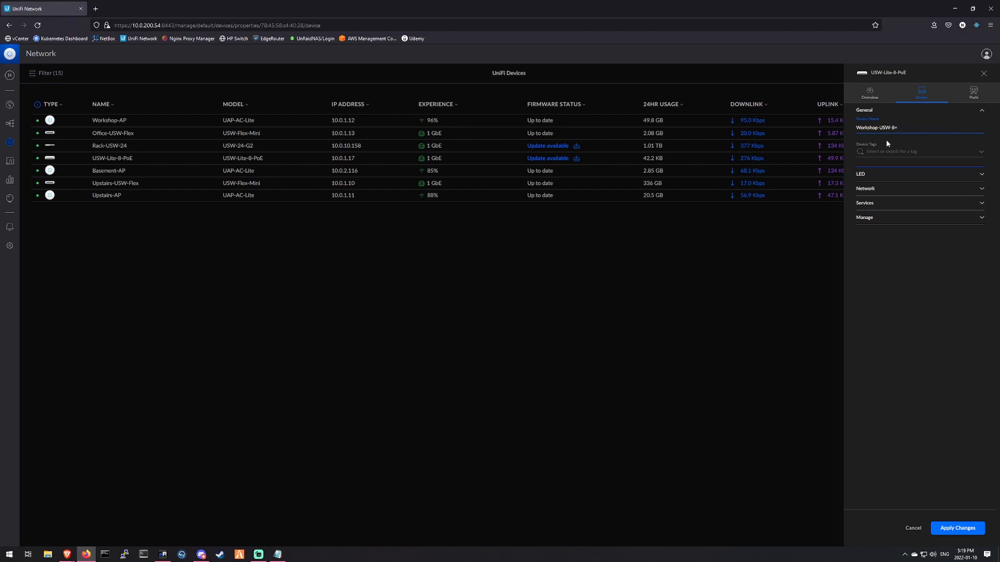
left_click(956, 528)
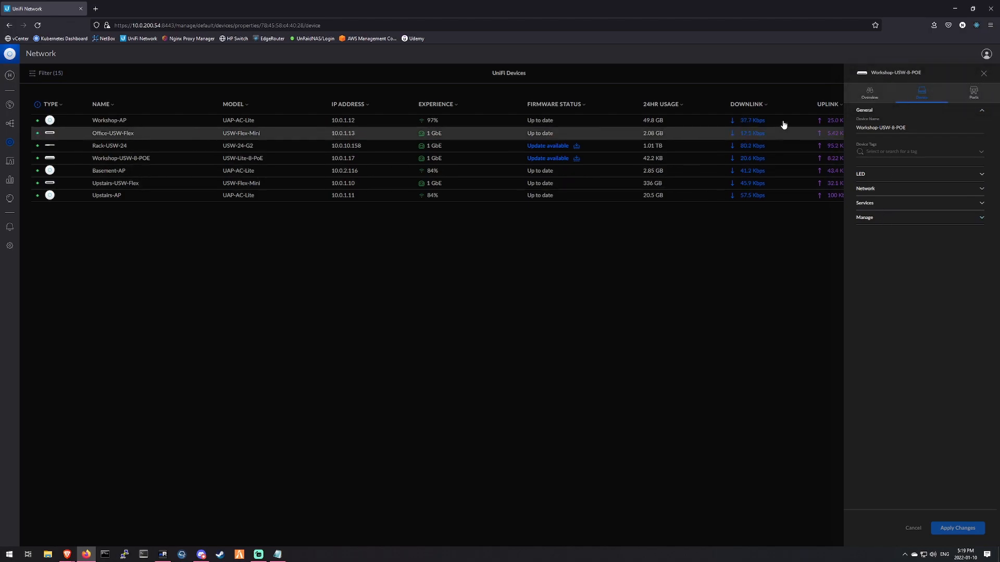
Step: Name Port 8 of the switch 'Uplink to Core'
left_click(973, 92)
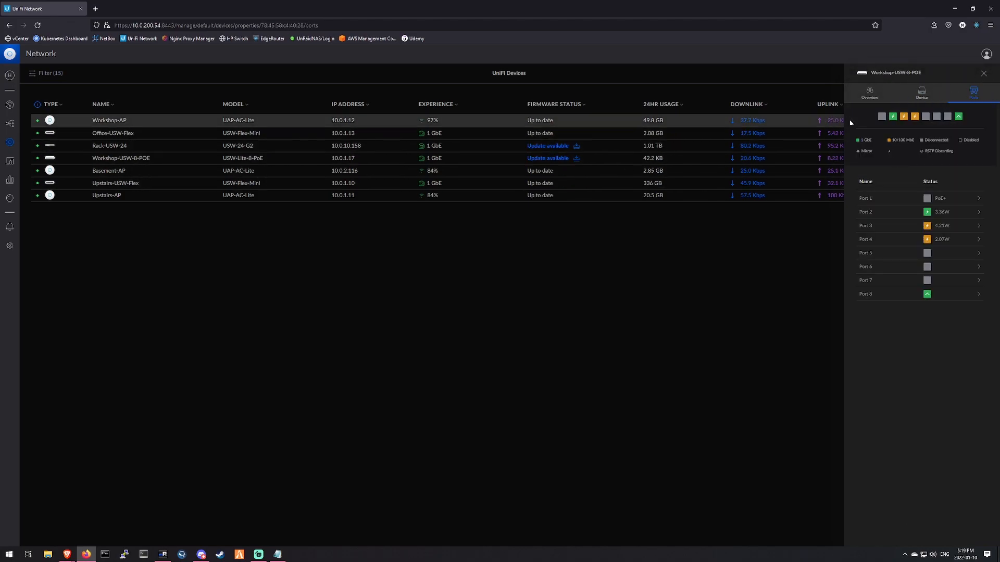
left_click(918, 294)
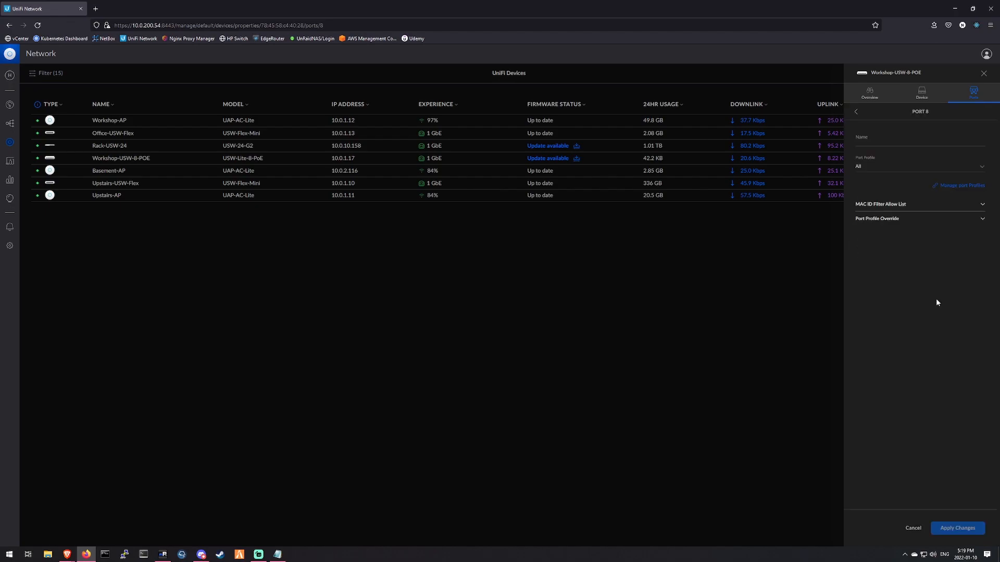
left_click(919, 145)
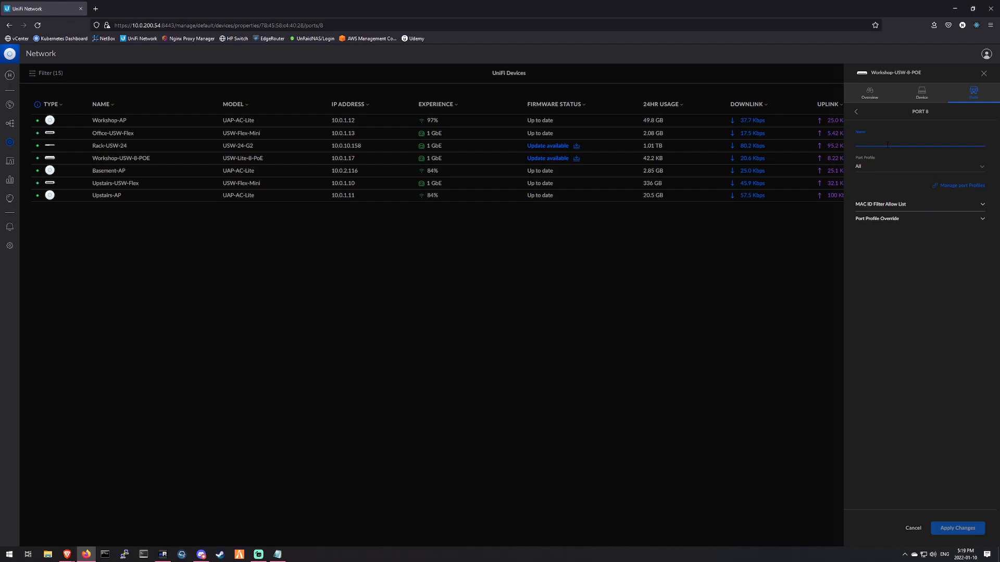
type("Uplink to")
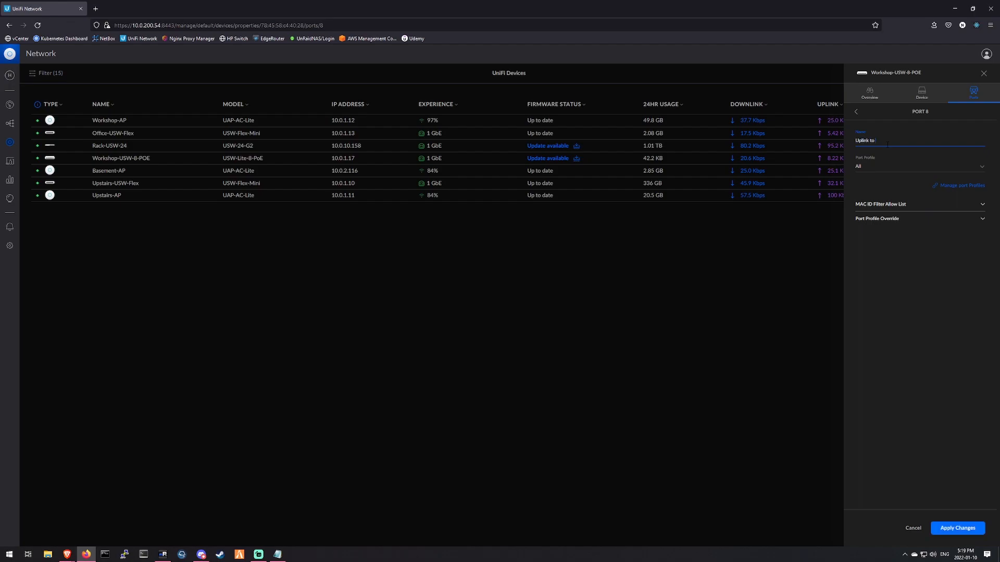
type("Core")
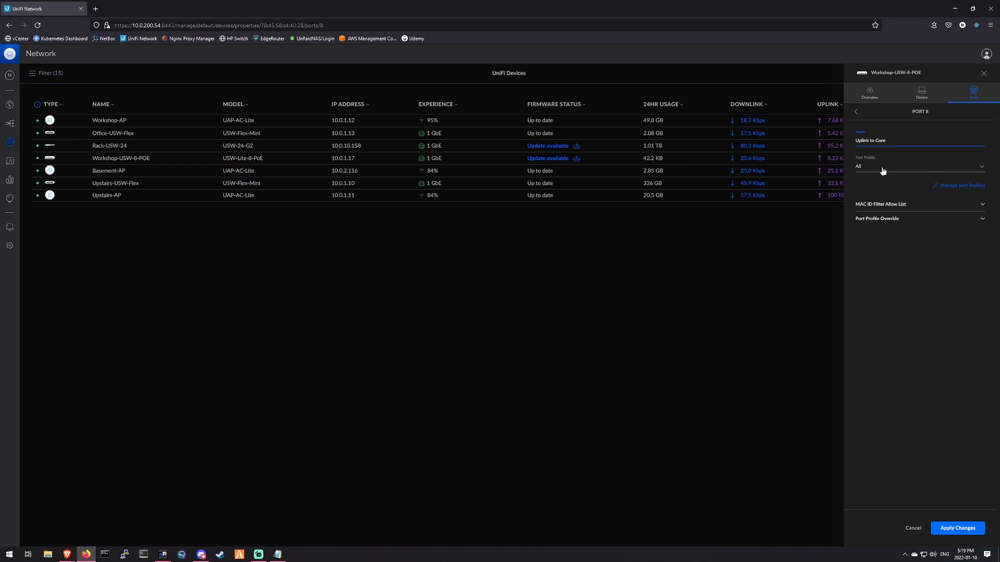
Step: Assign Port 8 the Trunk port profile and apply the changes
left_click(919, 167)
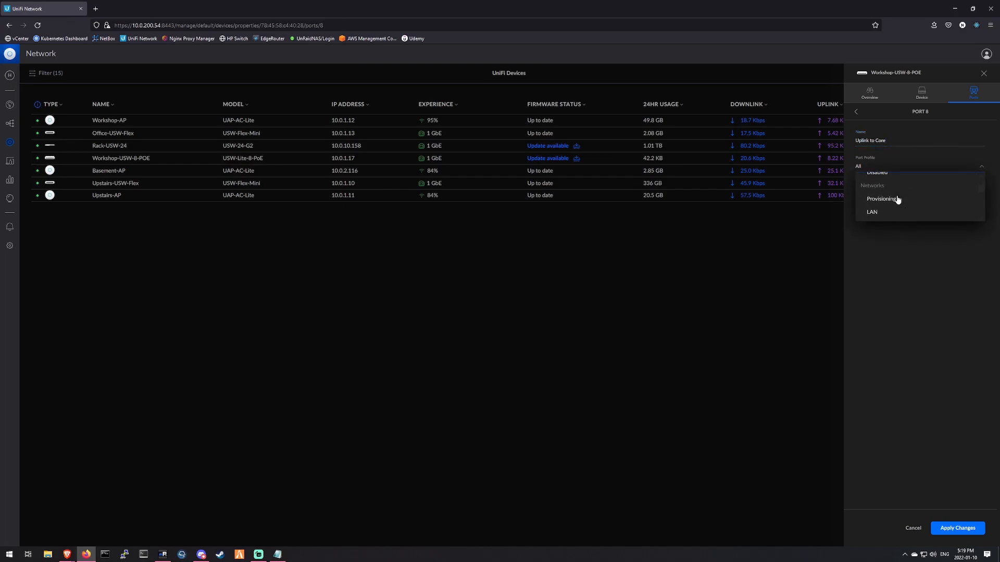
scroll("down", 3)
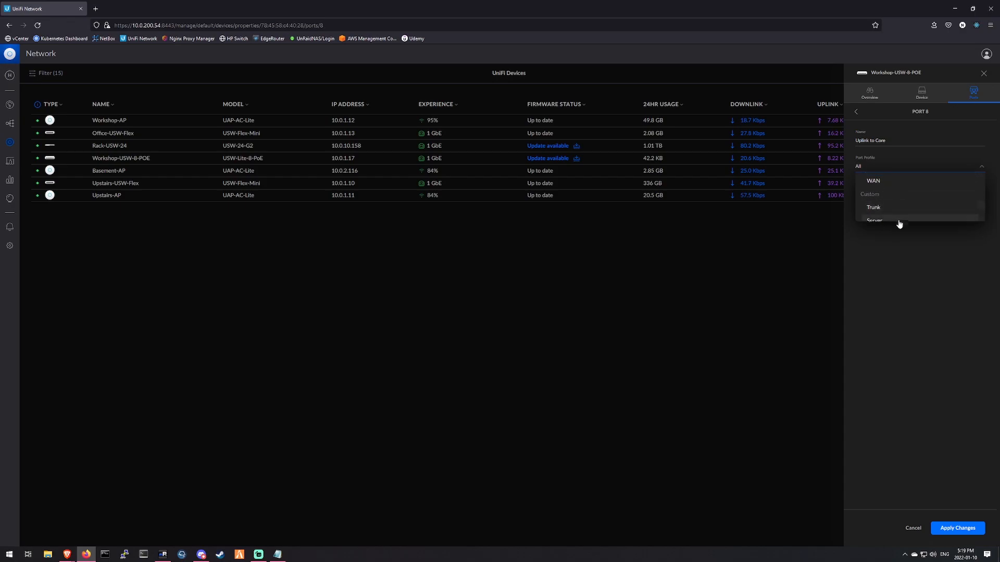
left_click(873, 207)
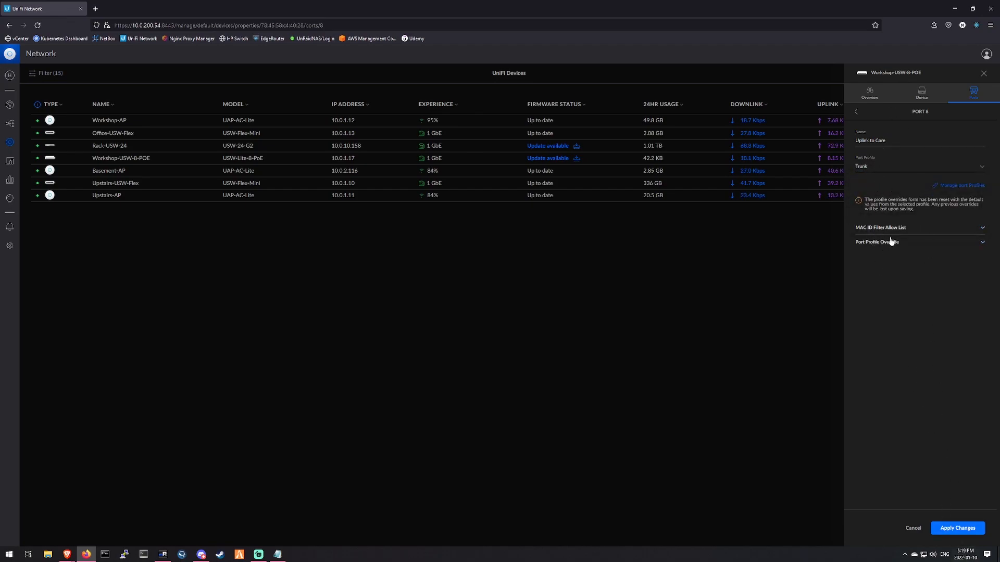
left_click(957, 528)
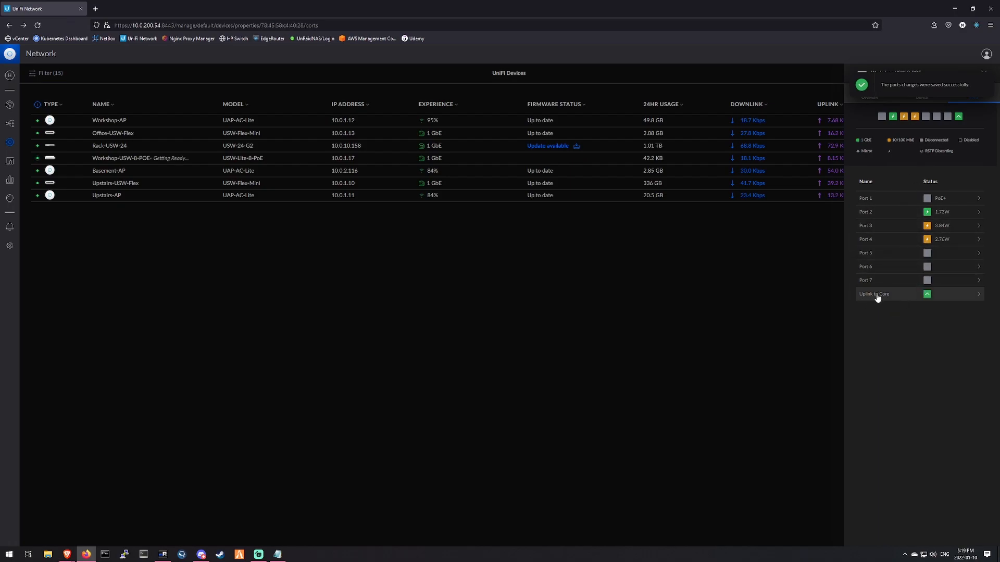
mouse_move(874, 294)
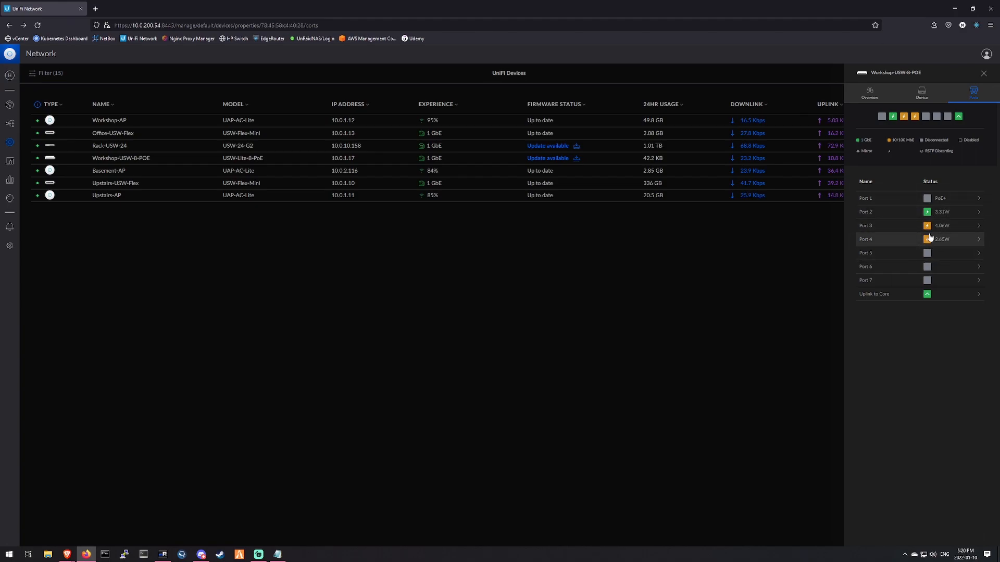
Step: Set Port 2 to the Trunk port profile and save the change
left_click(918, 212)
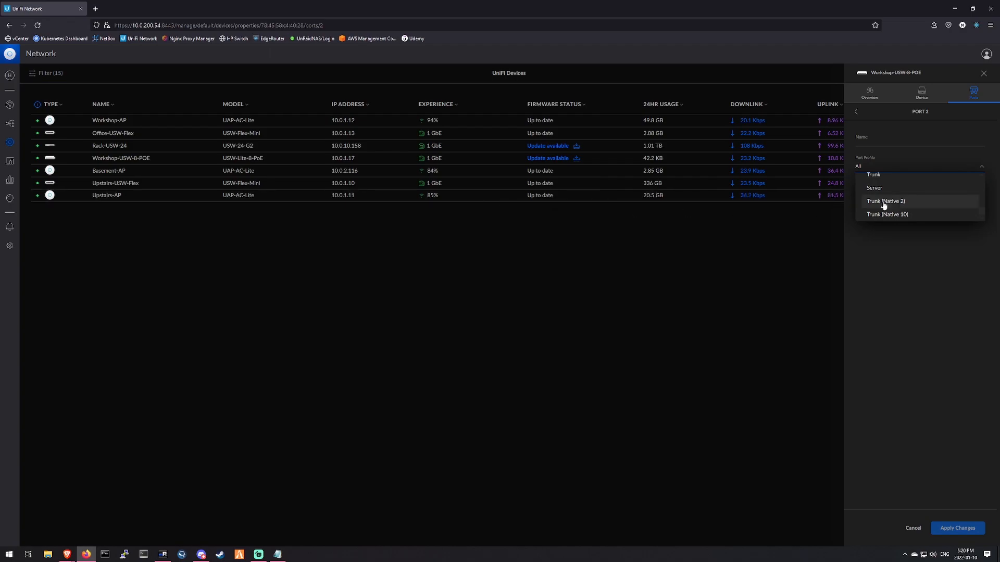
left_click(872, 174)
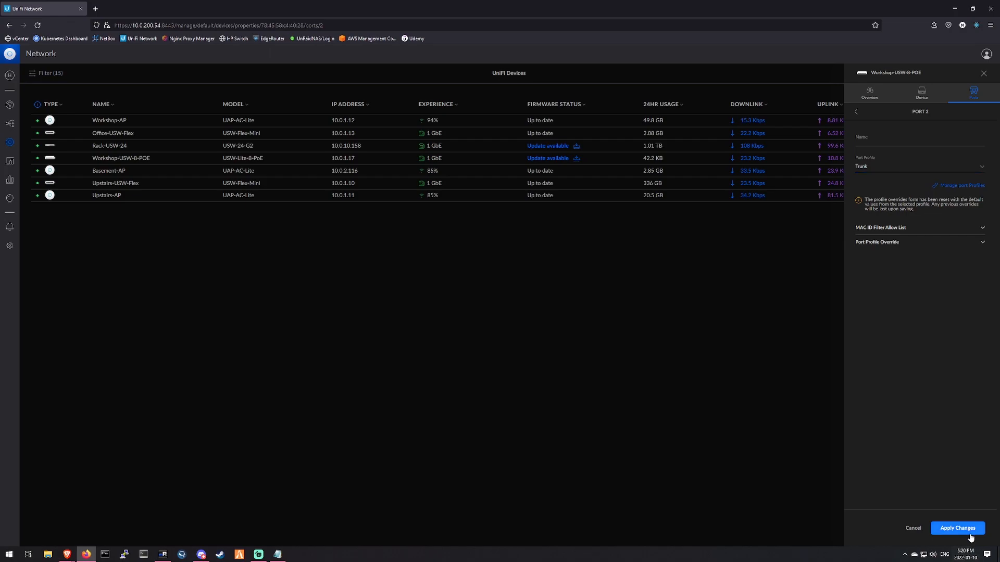
left_click(856, 111)
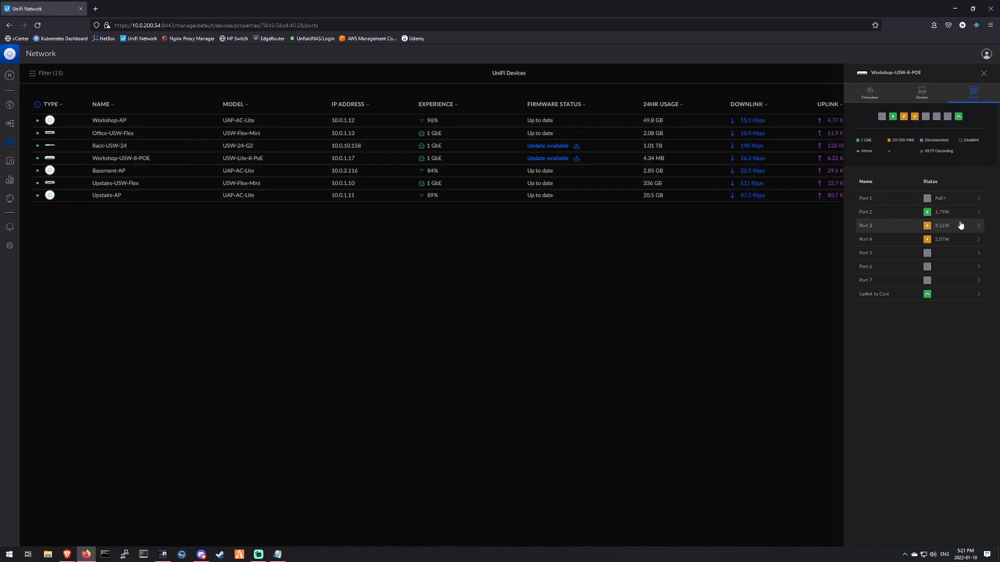
mouse_move(960, 231)
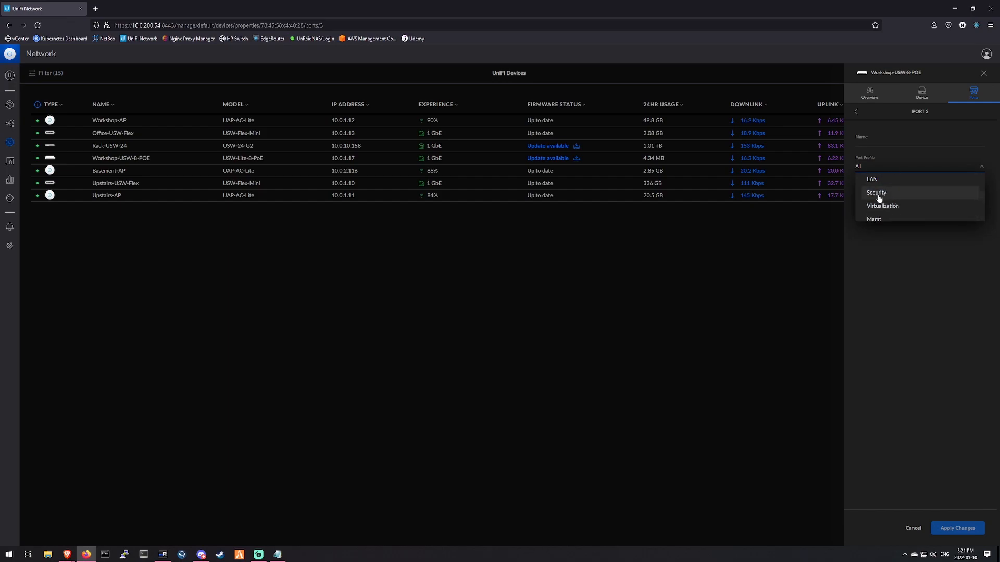
Step: Apply the Security profile to Port 3 and return to the switch overview
left_click(957, 528)
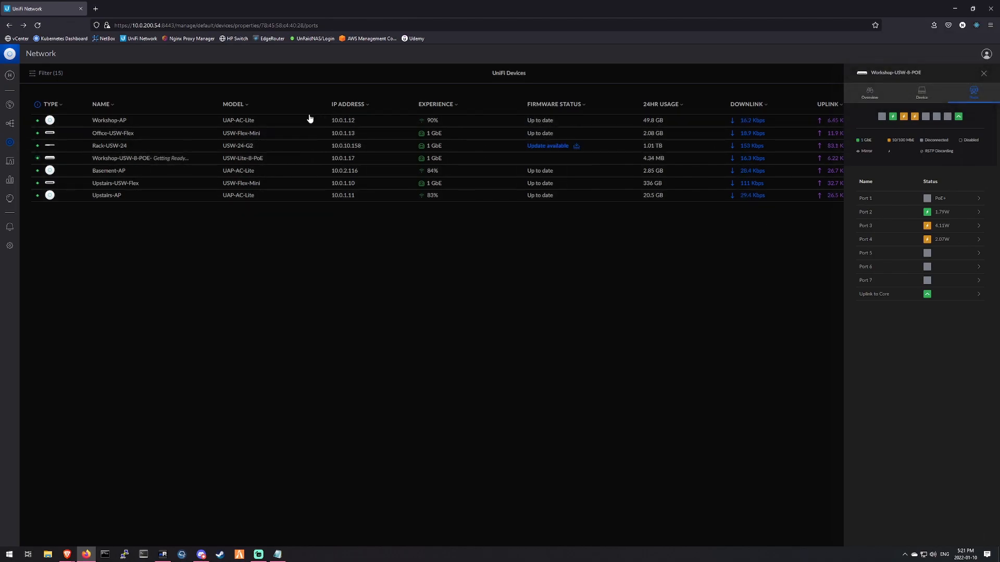
left_click(868, 93)
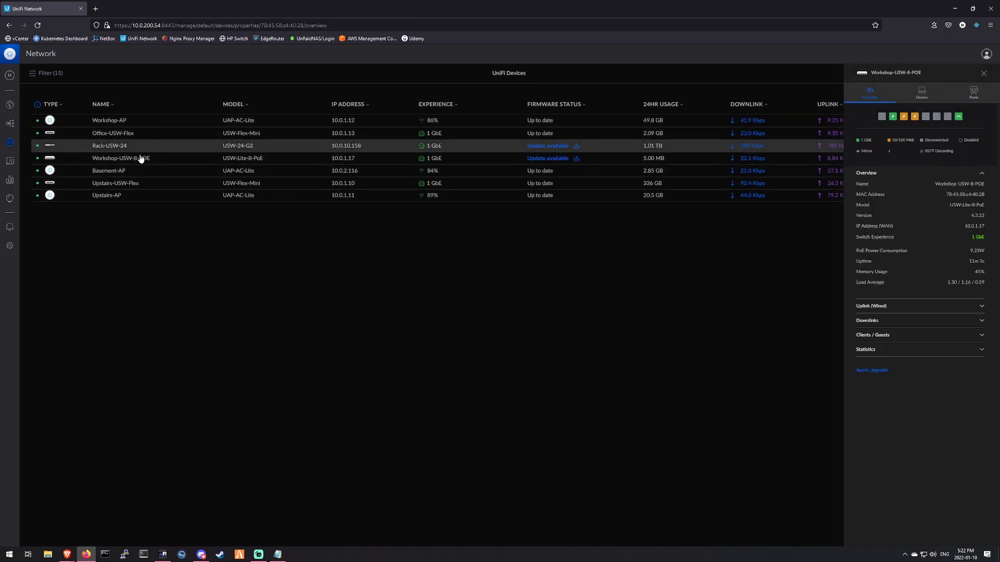
left_click(116, 183)
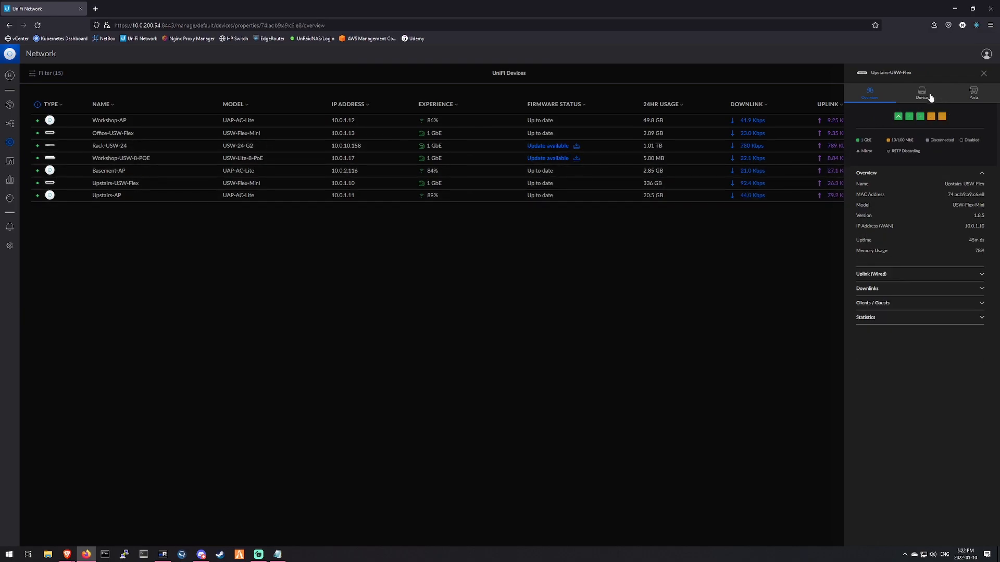
left_click(921, 92)
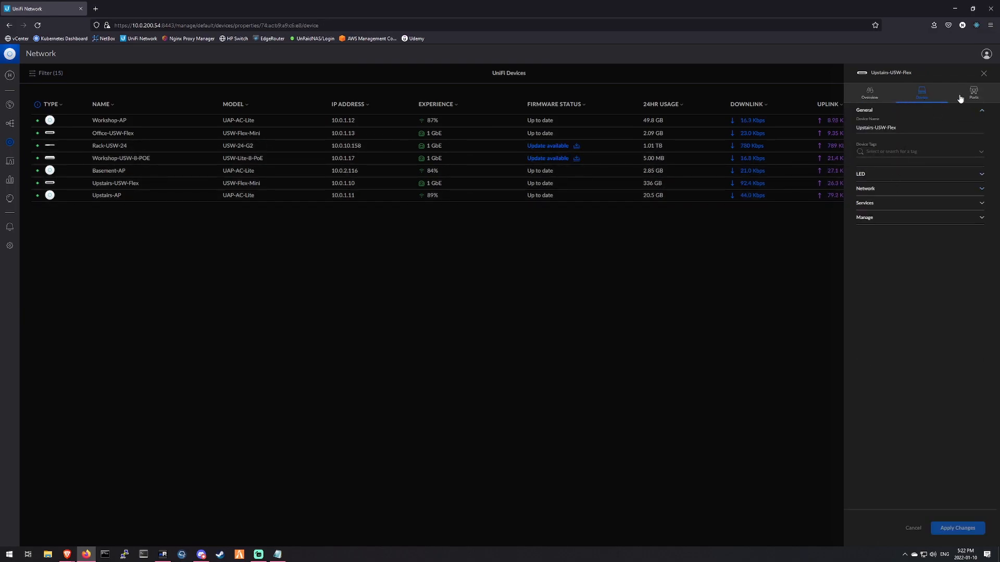
left_click(974, 92)
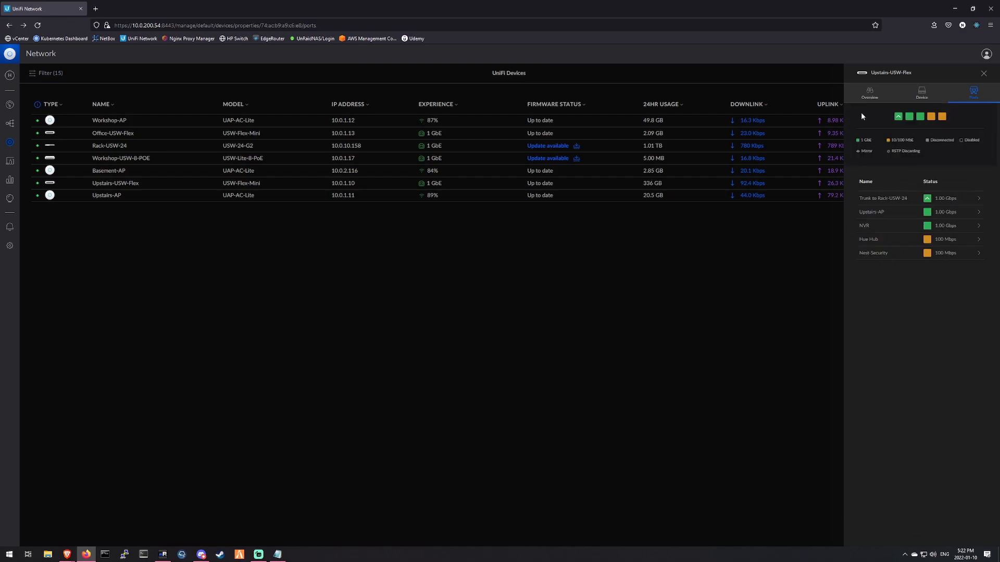
left_click(983, 73)
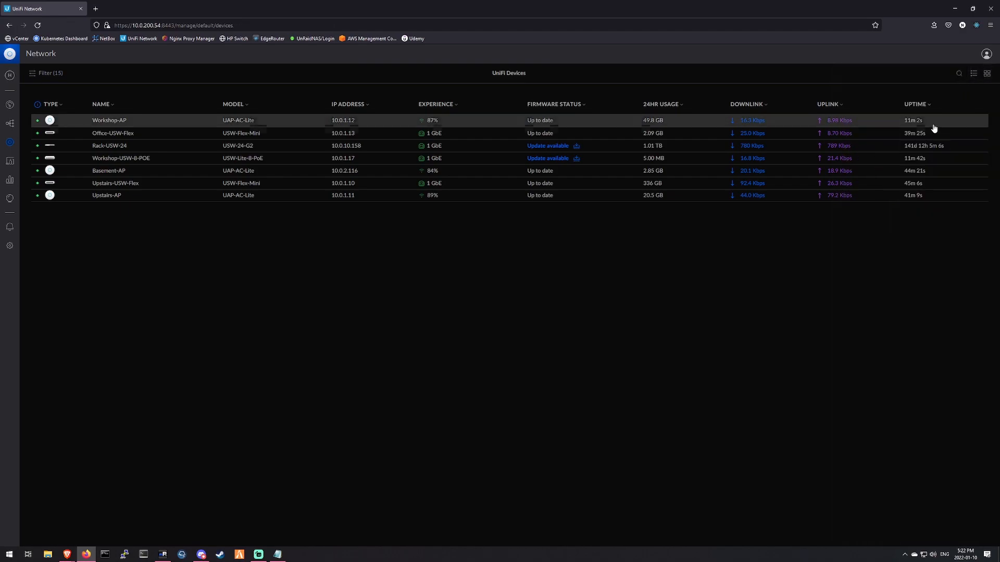
mouse_move(402, 159)
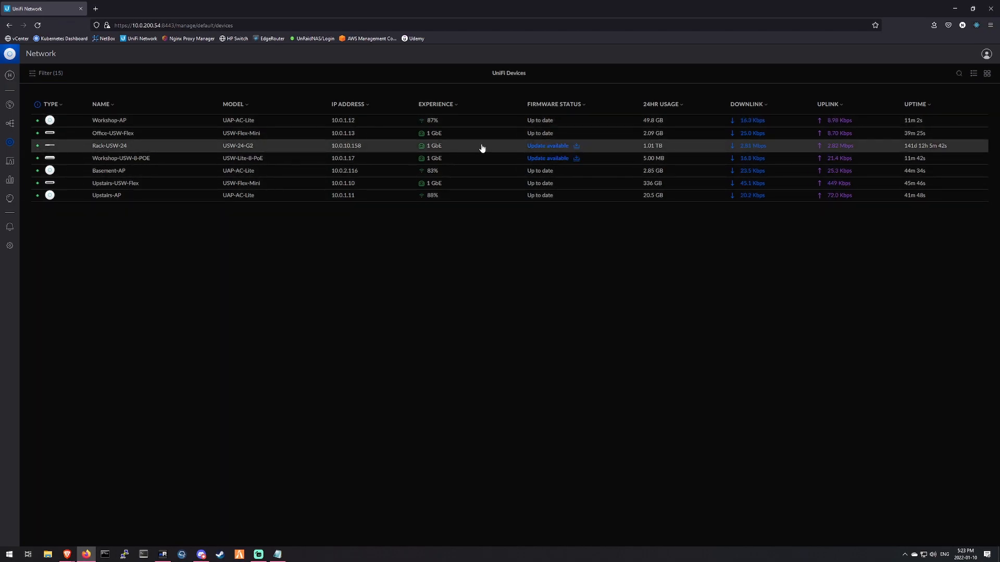
mouse_move(477, 172)
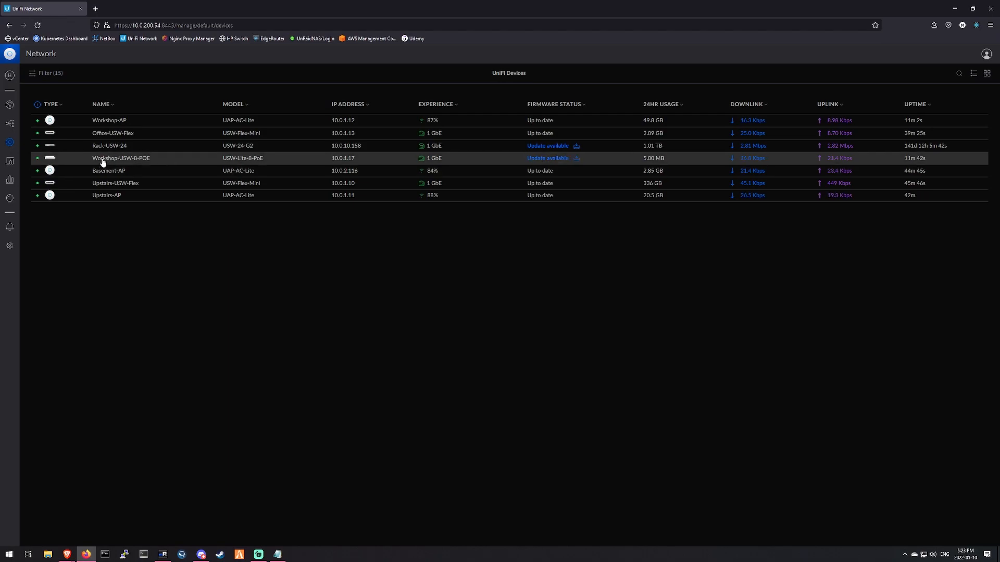
Step: Reopen the Workshop-USW-8-POE switch's overview details from the device list
left_click(122, 158)
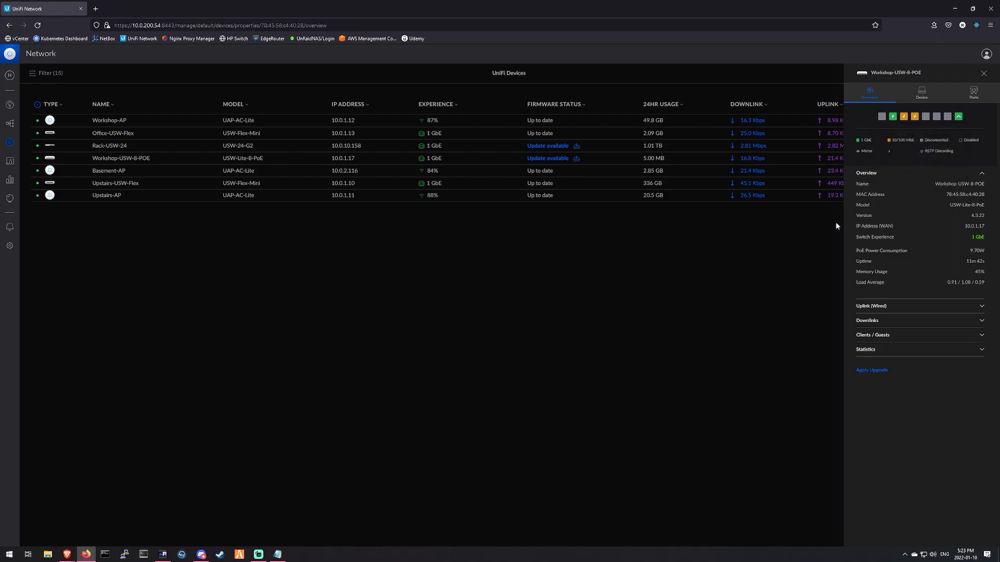
mouse_move(730, 381)
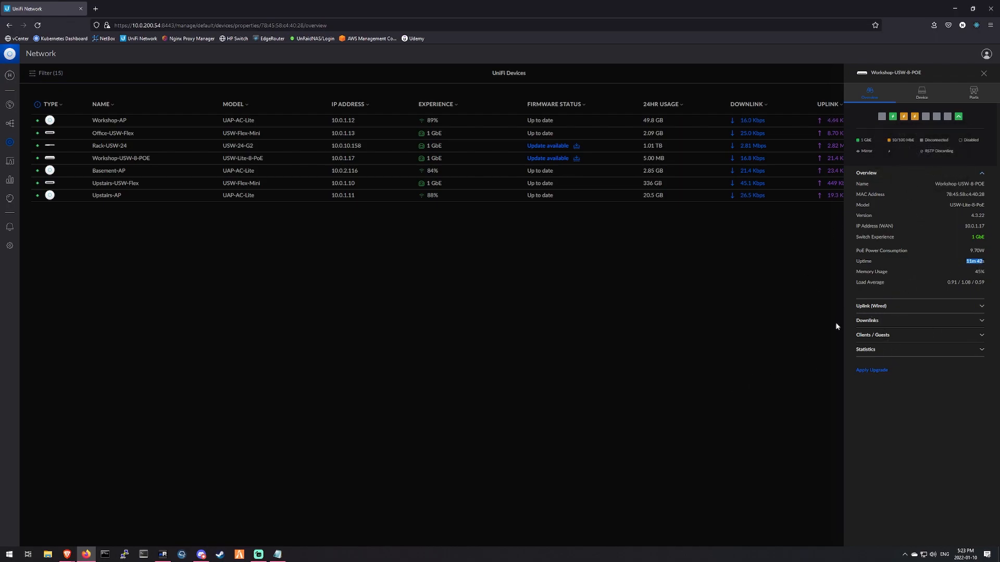
mouse_move(920, 279)
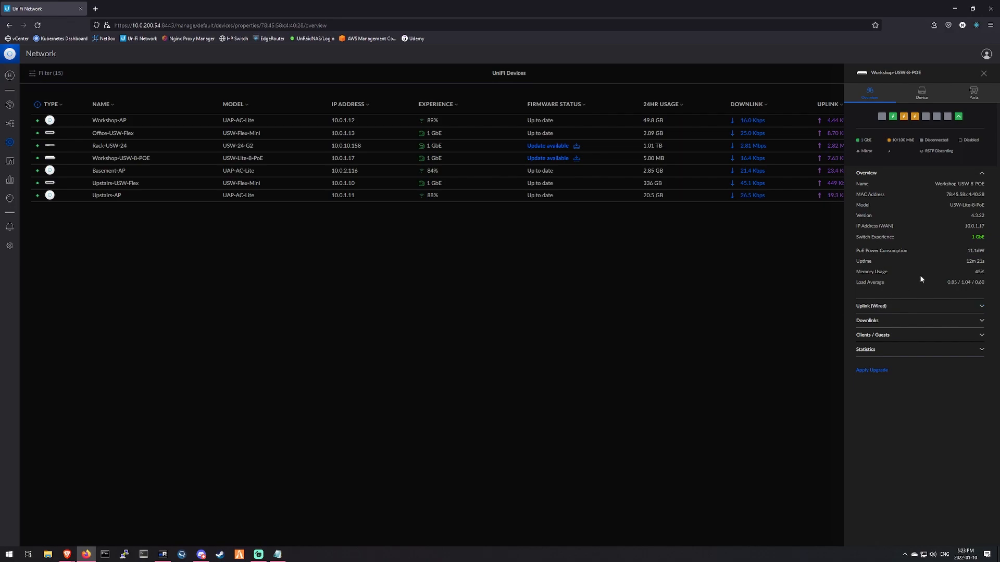
mouse_move(711, 338)
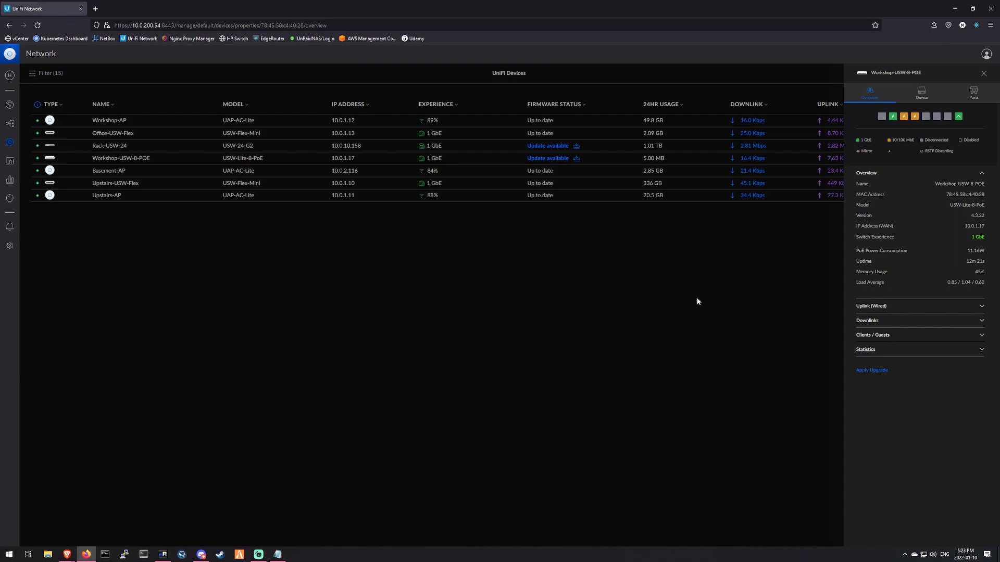
mouse_move(693, 306)
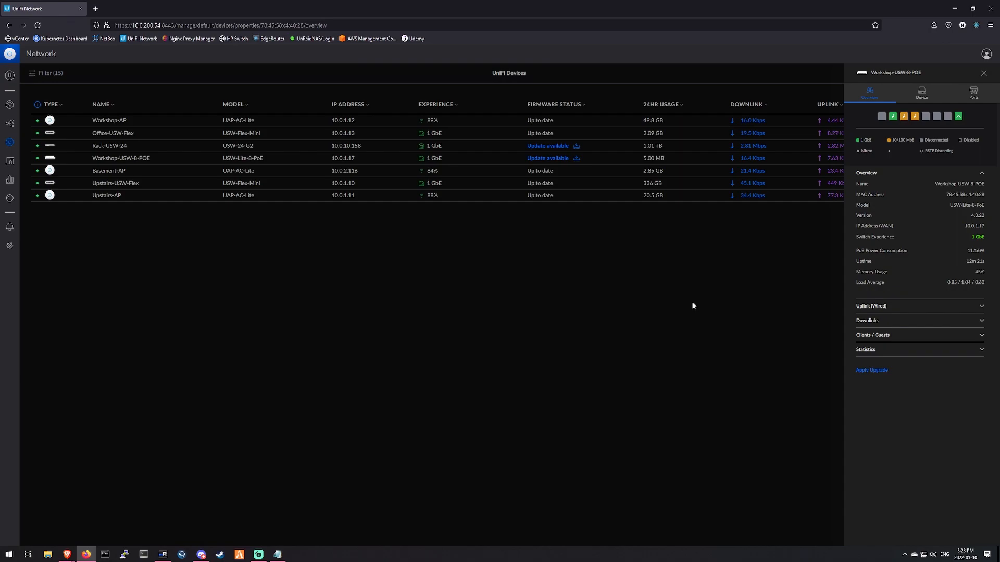